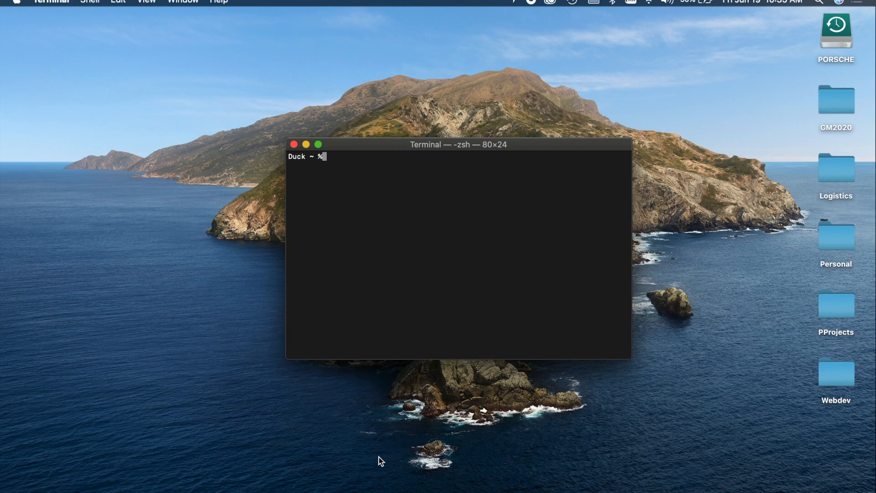
mouse_move(403, 351)
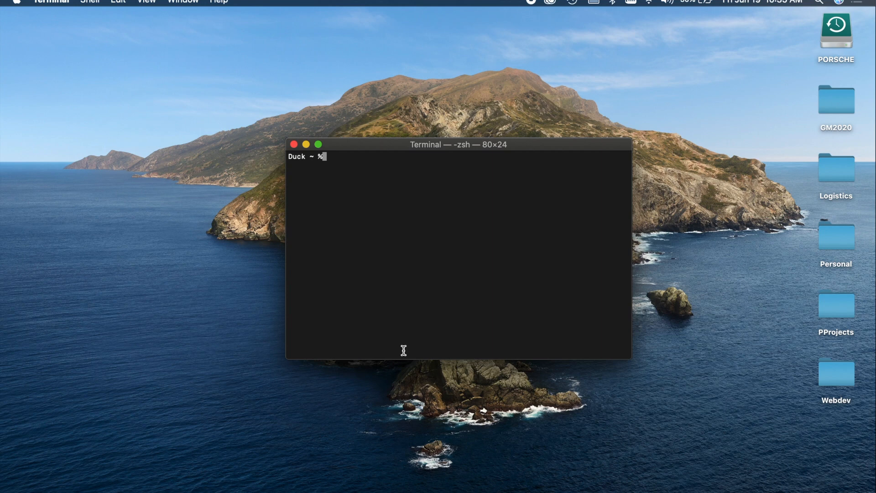
mouse_move(406, 366)
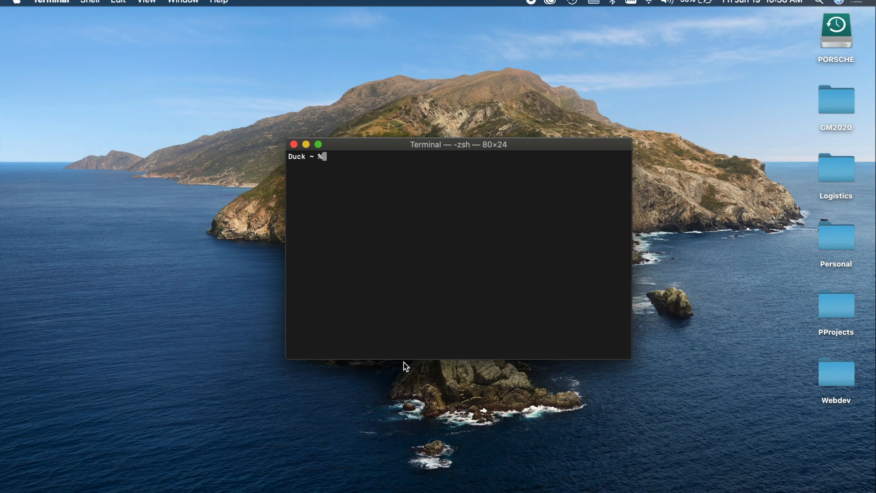
mouse_move(445, 343)
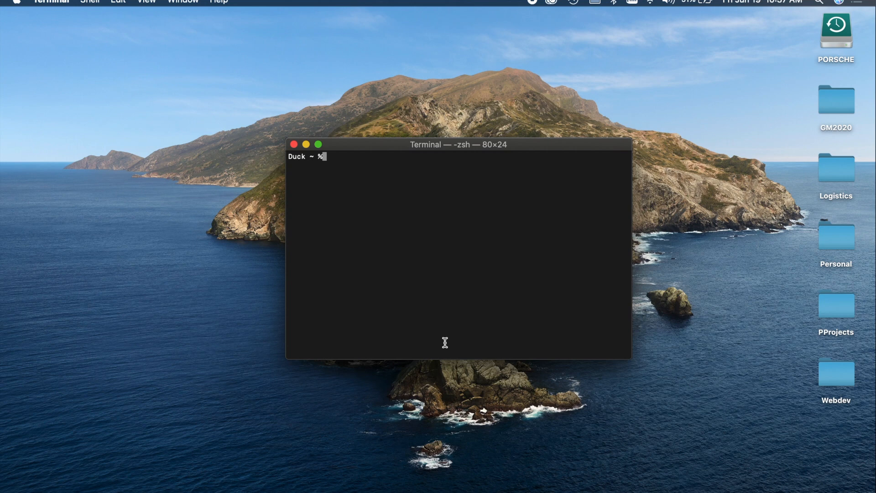
mouse_move(473, 330)
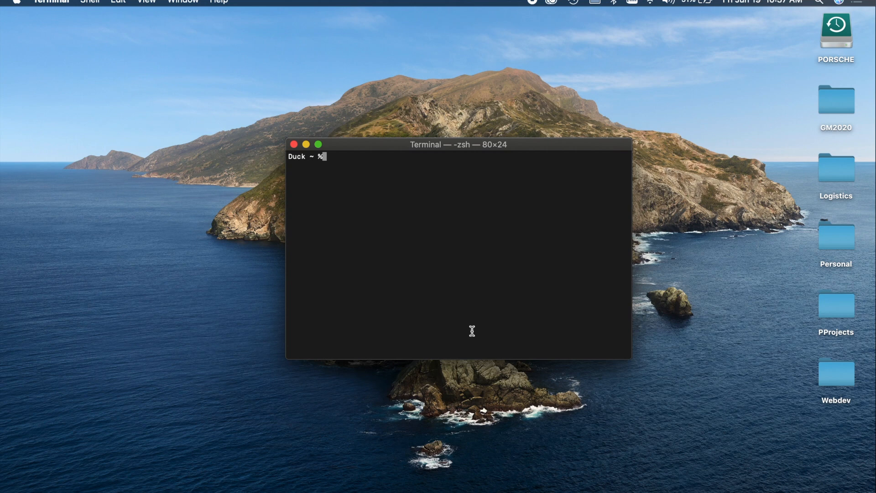
mouse_move(470, 355)
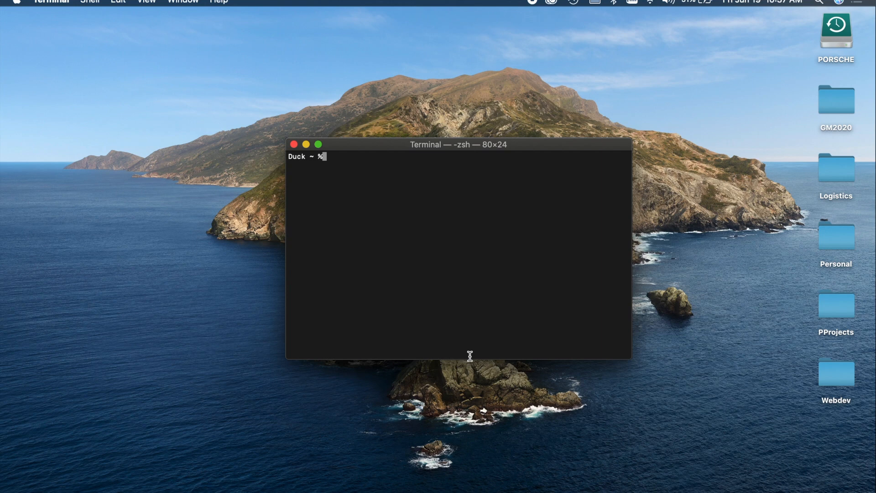
mouse_move(515, 331)
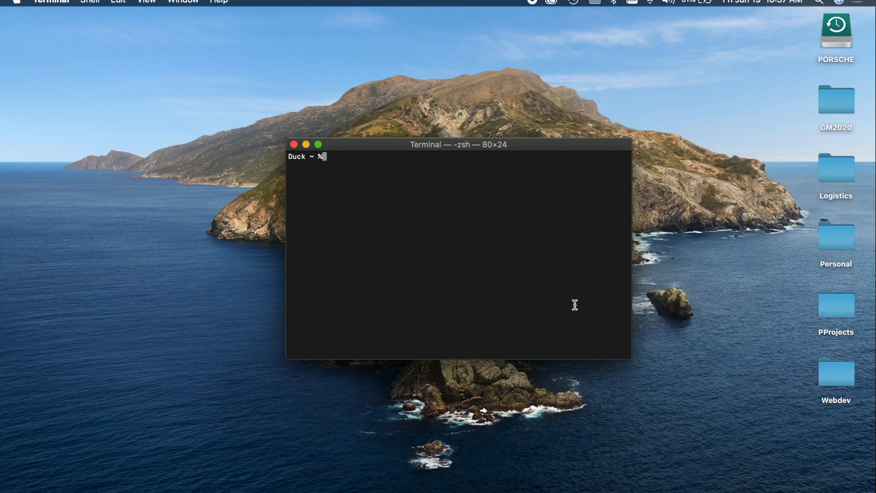
mouse_move(446, 262)
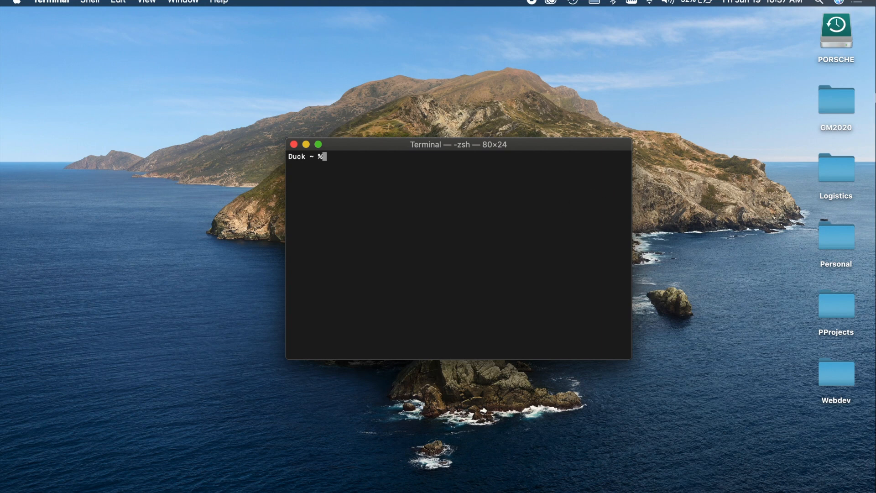
mouse_move(408, 104)
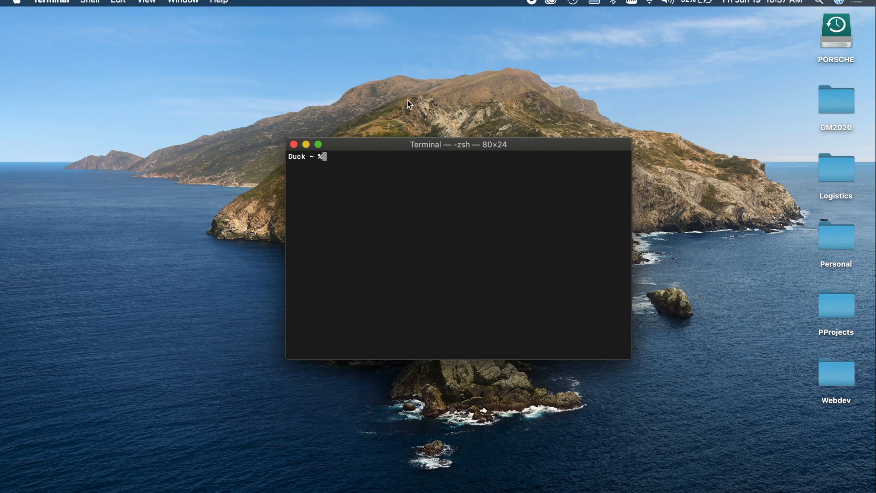
mouse_move(327, 190)
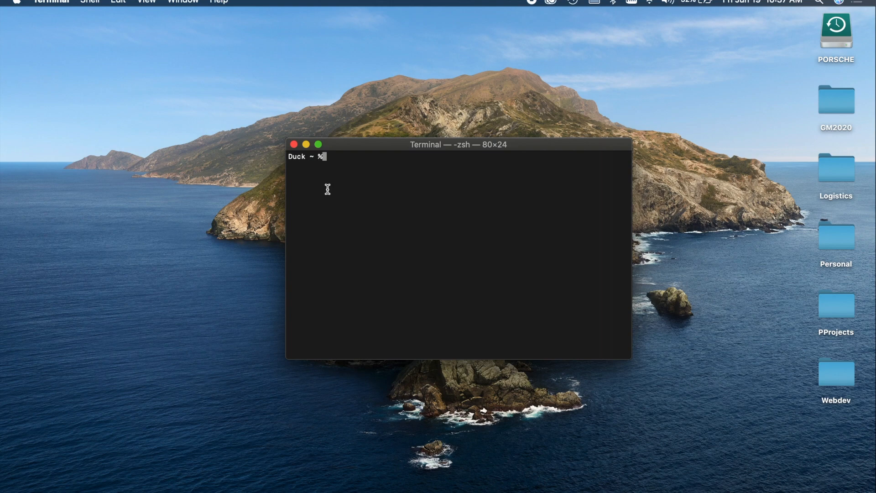
mouse_move(723, 115)
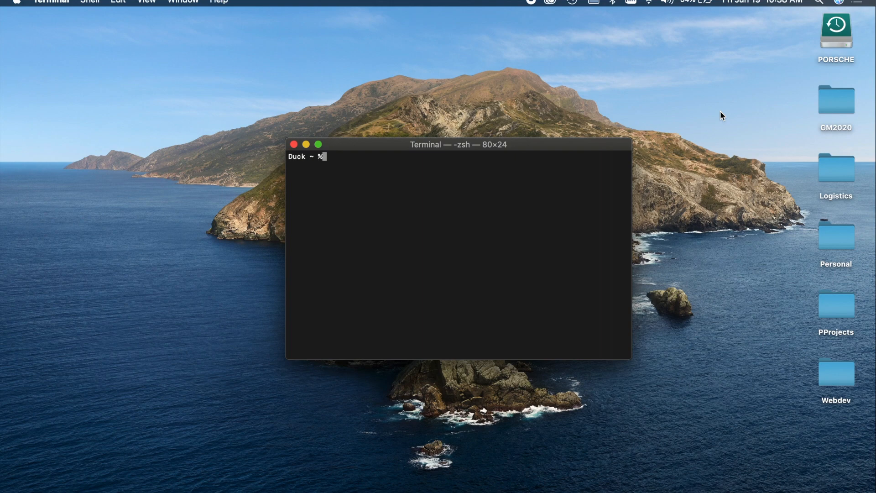
mouse_move(687, 83)
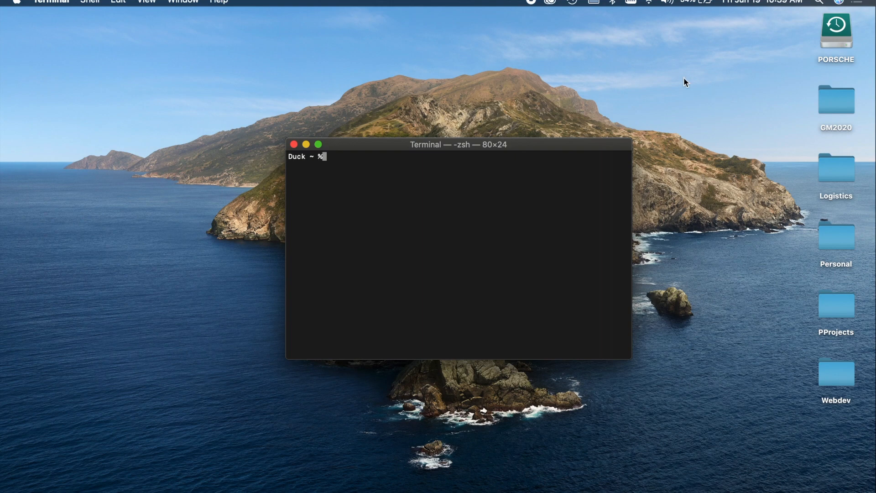
mouse_move(458, 146)
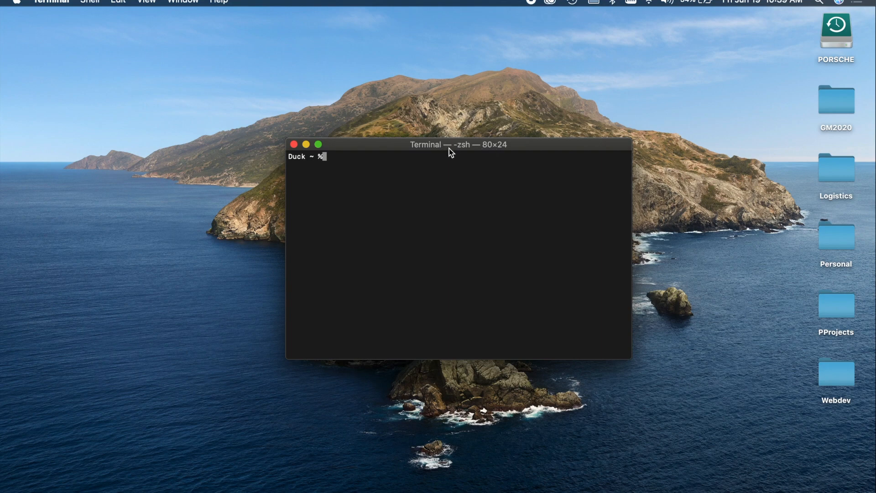
Reposition the Terminal window, launch and quit vim with :q, then run which vim.
drag(451, 145, 415, 164)
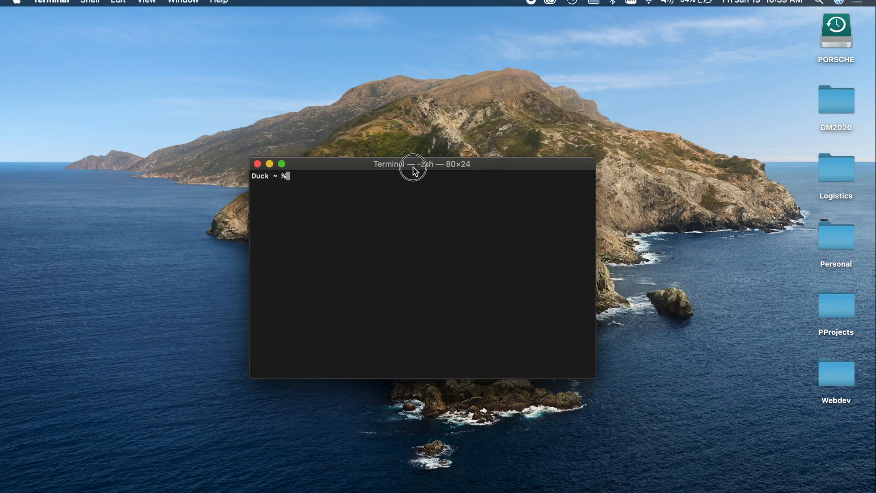
drag(413, 169, 417, 163)
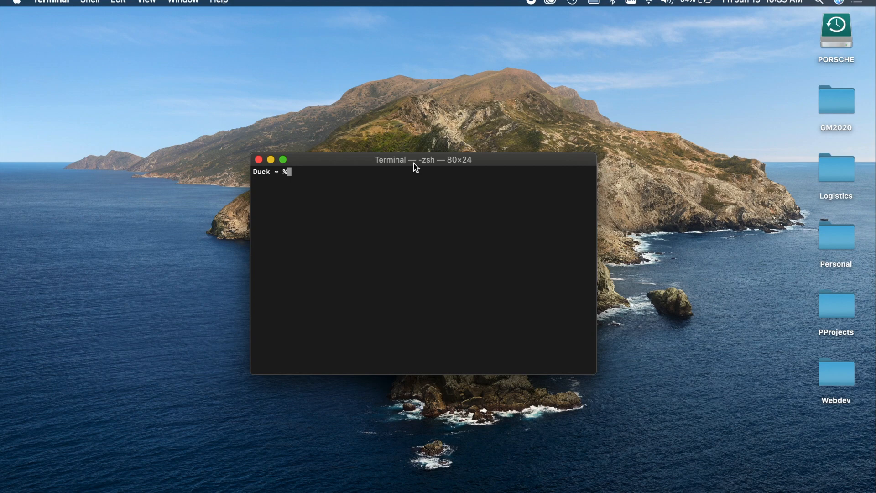
text(vim)
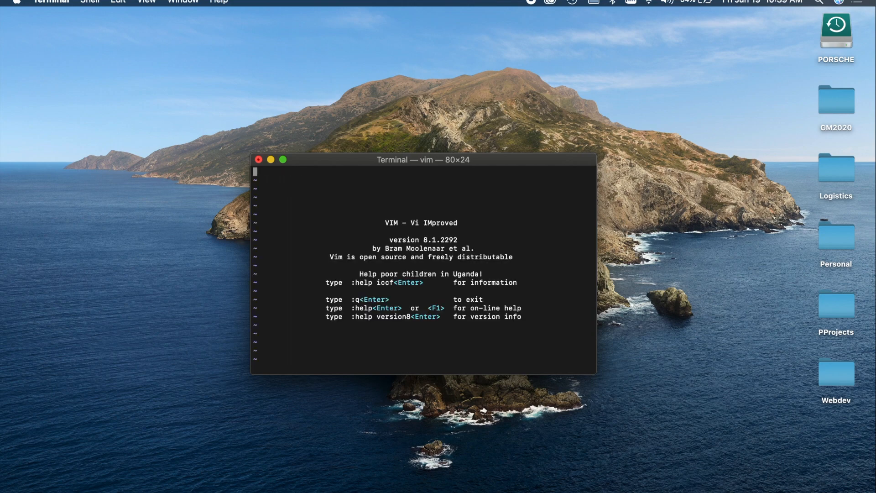
text(:q)
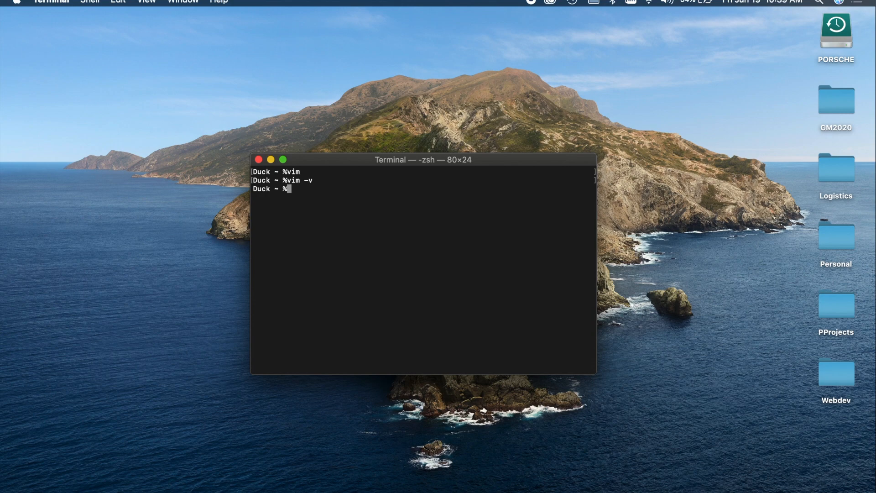
text(which vim)
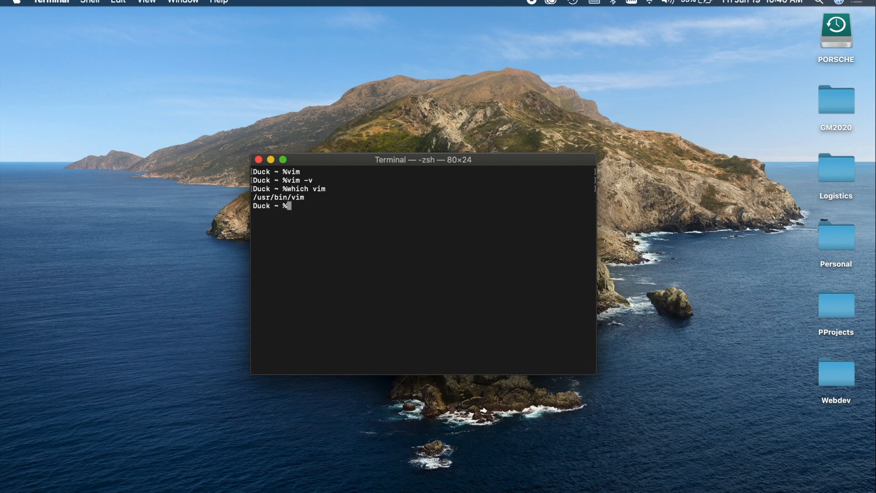
Run 'brew install vim', then confirm 'which vim' reports /usr/local/bin/vim.
text(b)
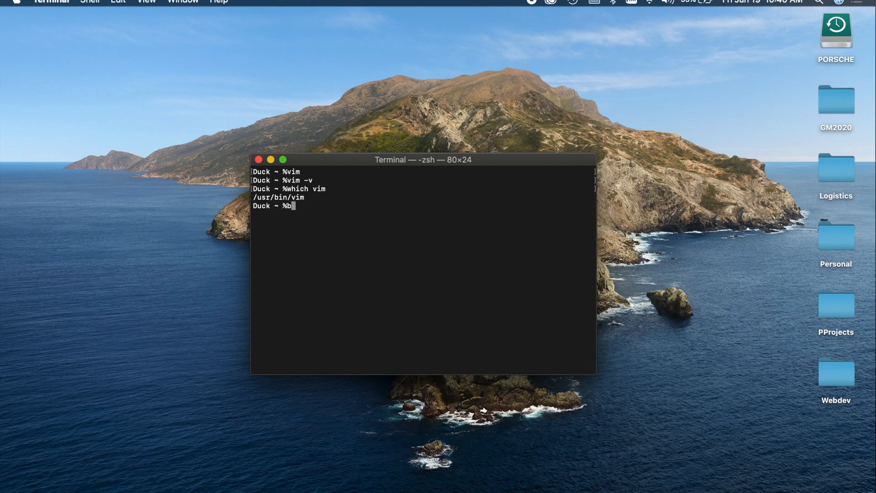
text(rew install vim)
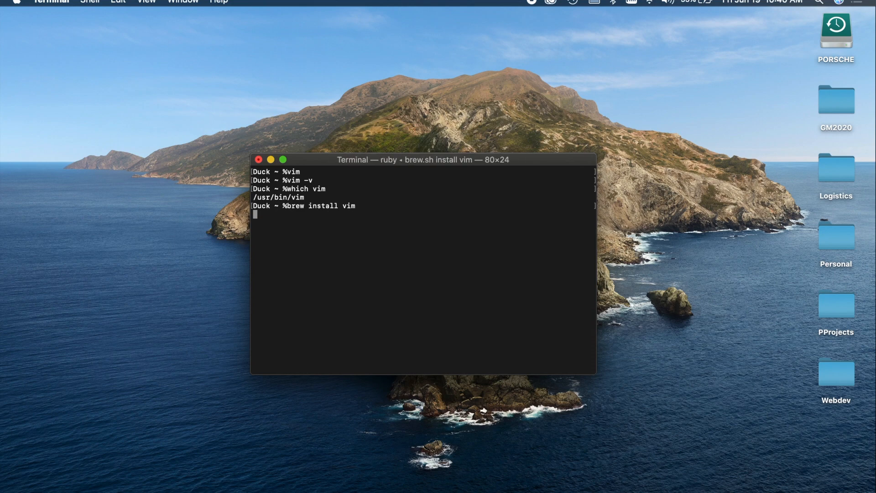
key(Return)
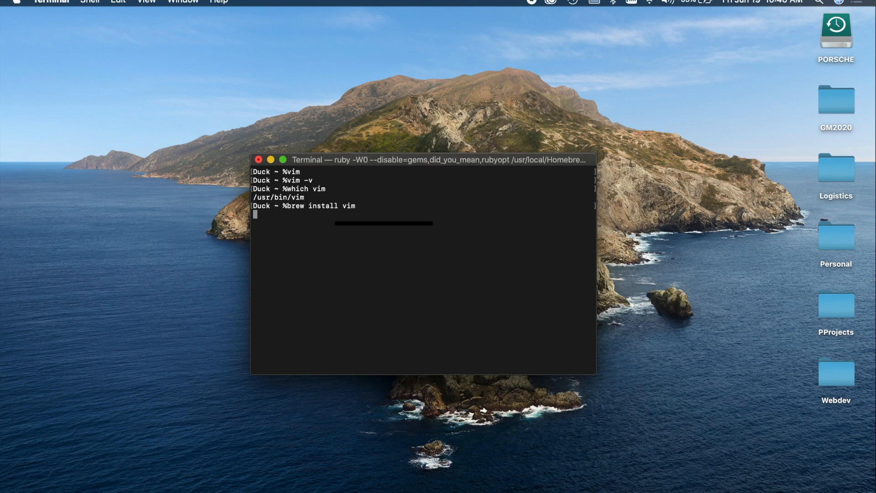
key(Return)
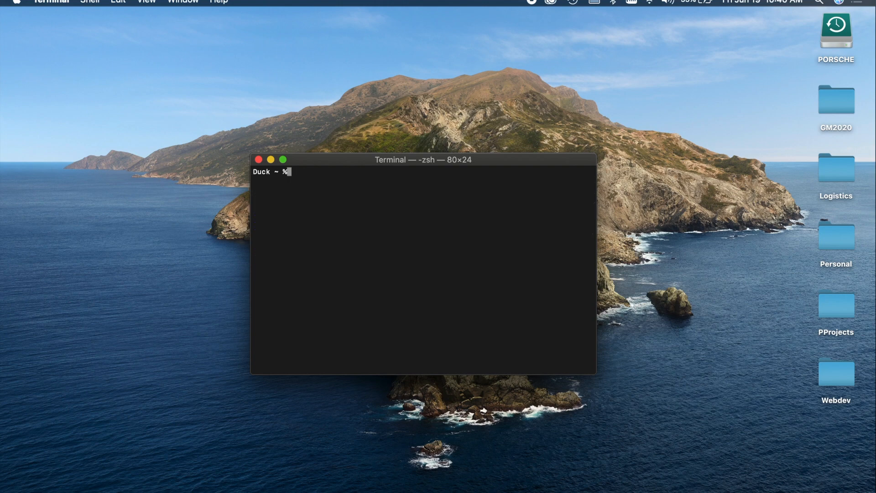
text(which vim)
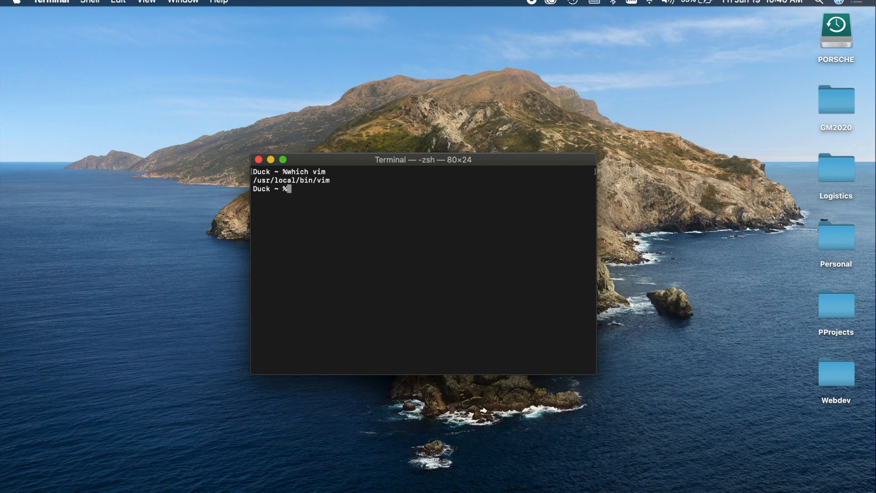